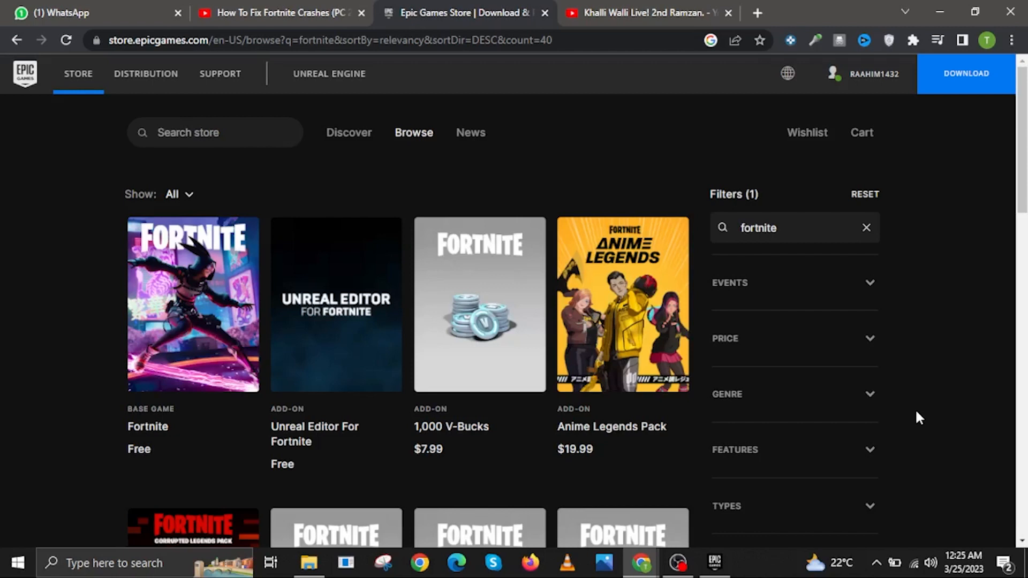
# Leave the Fortnite search results for the Epic Games Player Support help center
pyautogui.click(192, 304)
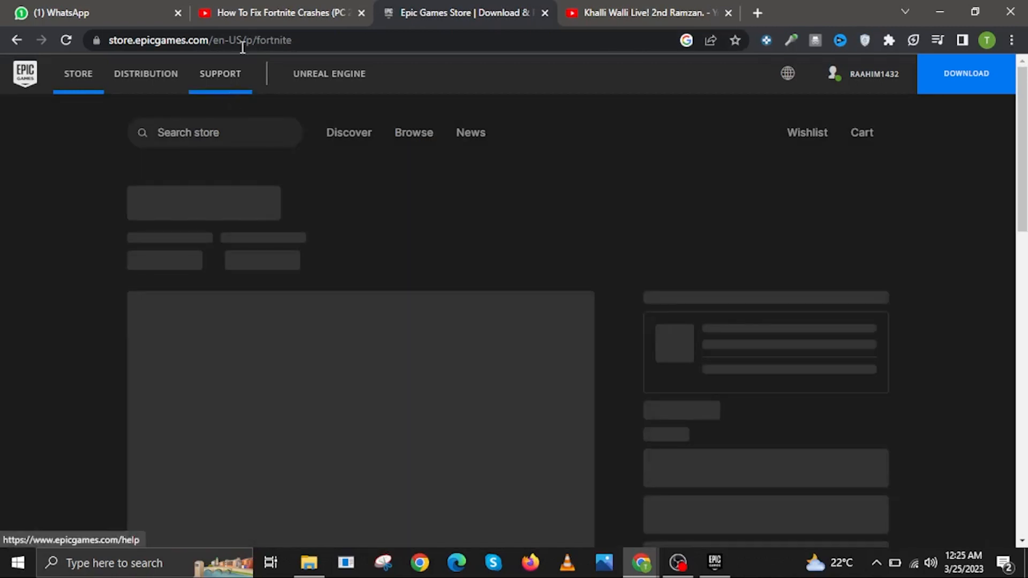
pyautogui.moveTo(297, 214)
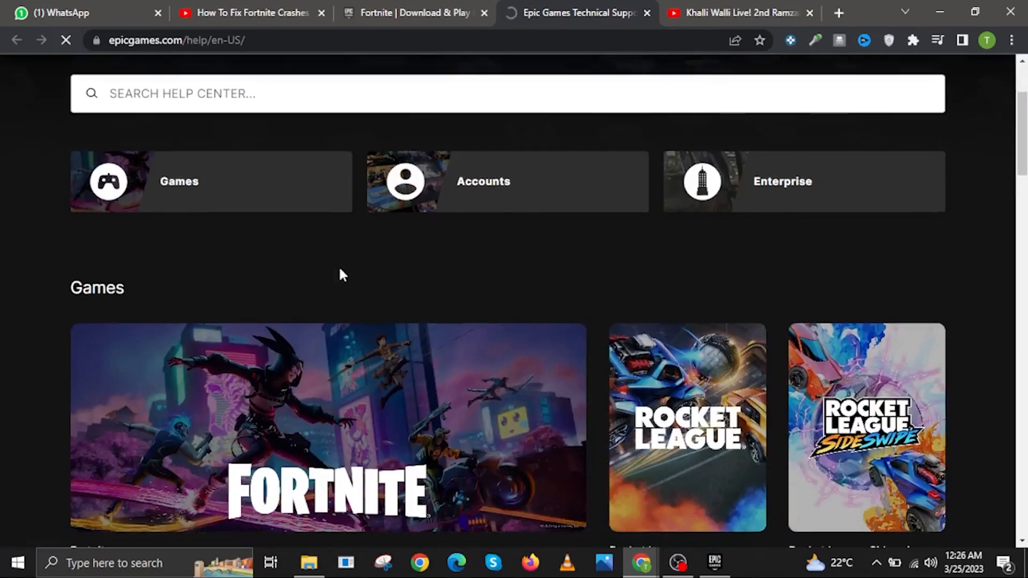
# Search the help center for 'fortnite crashes' and open 'How to fix Fortnite crash and technical issues'
pyautogui.scroll(-3)
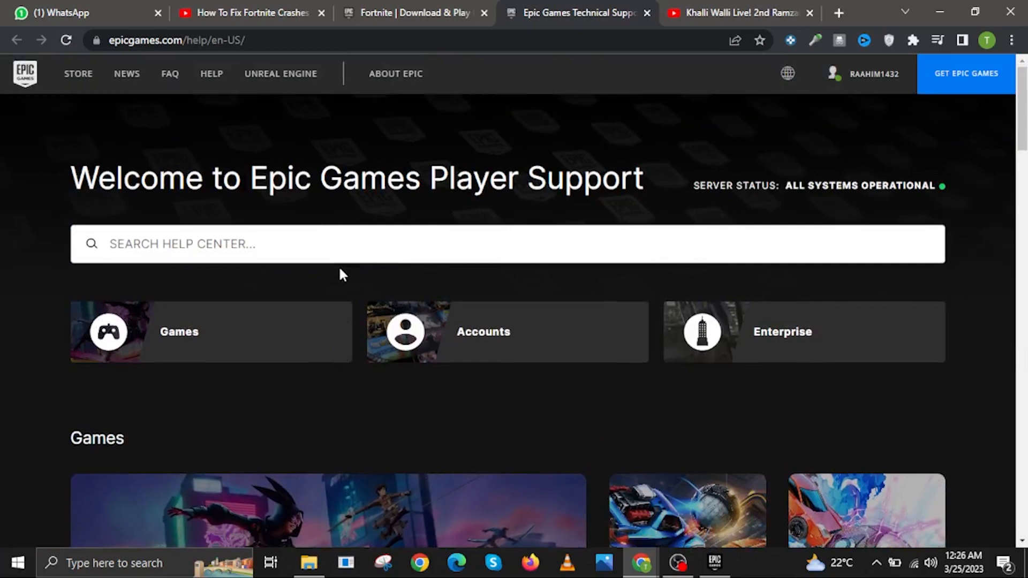
pyautogui.write('fortnite crashes')
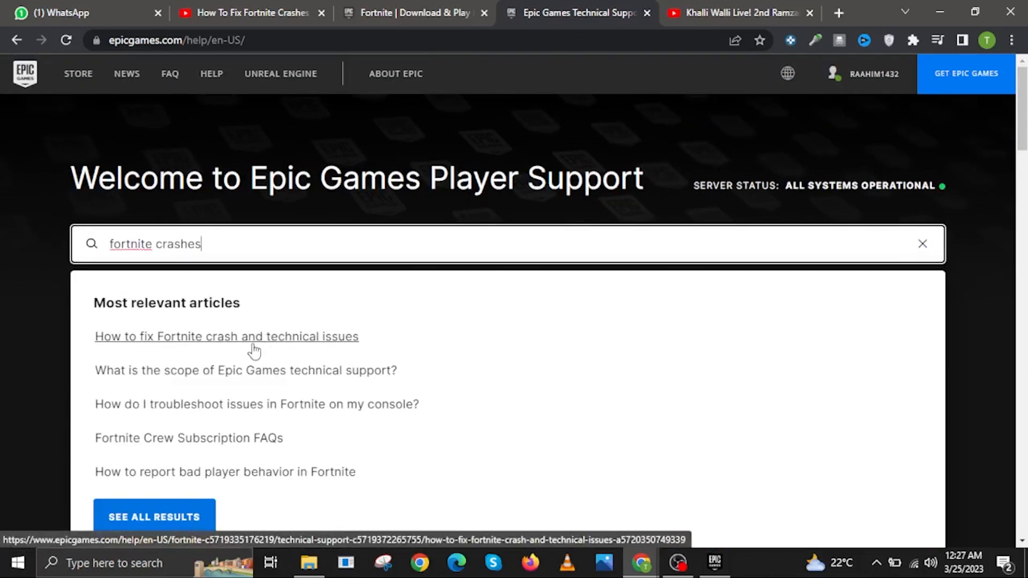
pyautogui.click(226, 336)
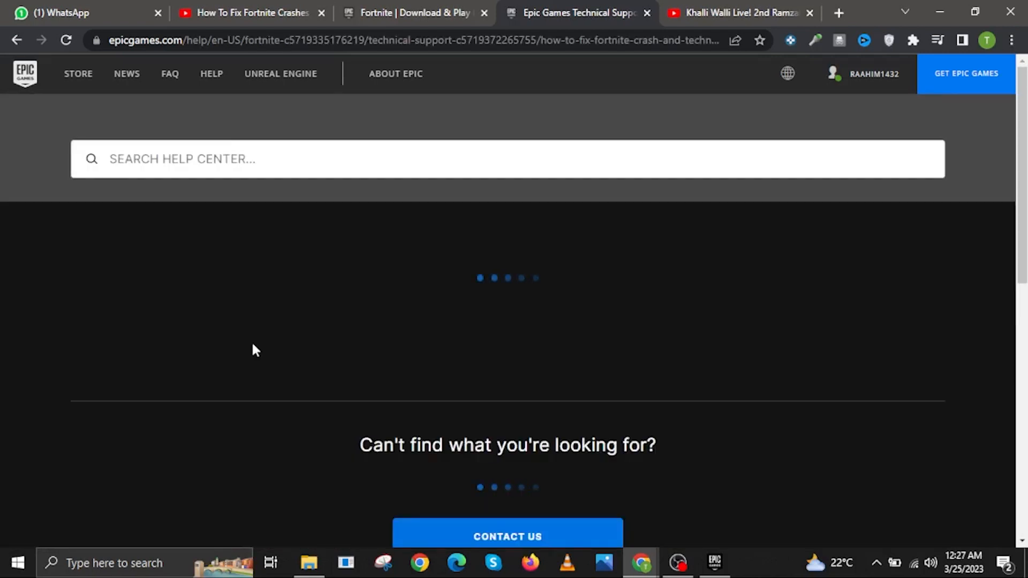
# Scroll to the end of the crash article and go to Contact Us
pyautogui.scroll(-3)
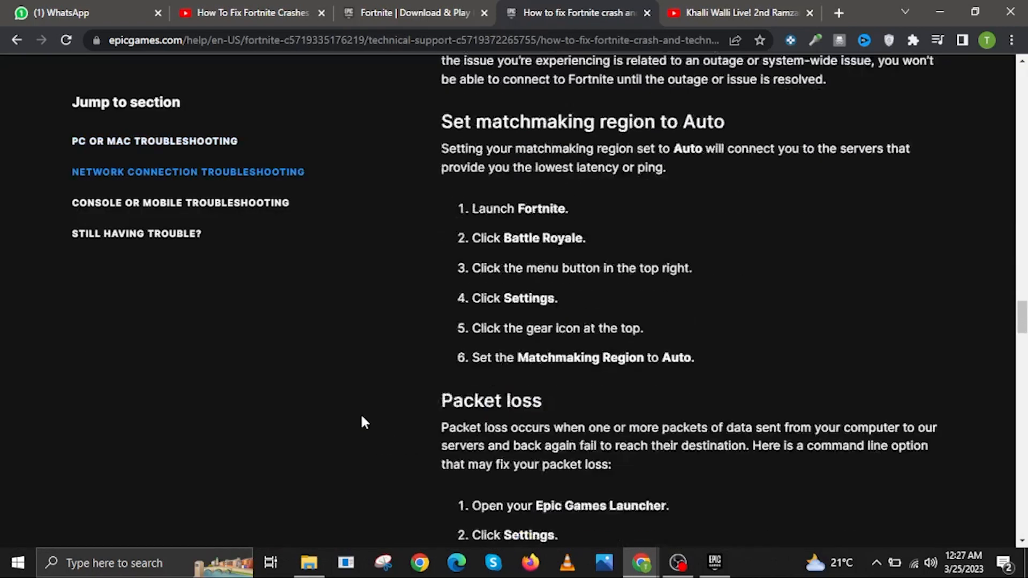
pyautogui.scroll(-3)
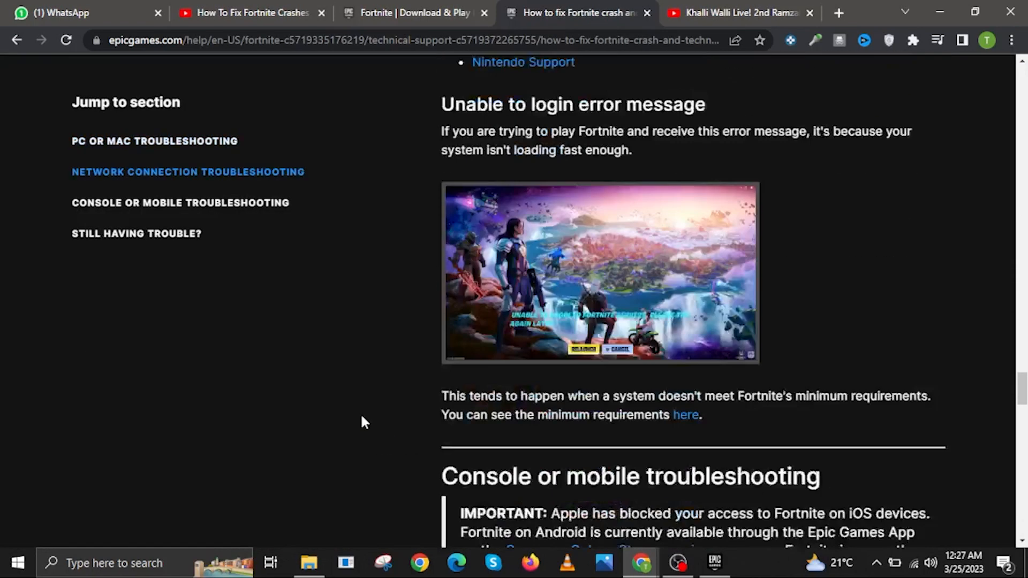
pyautogui.scroll(-3)
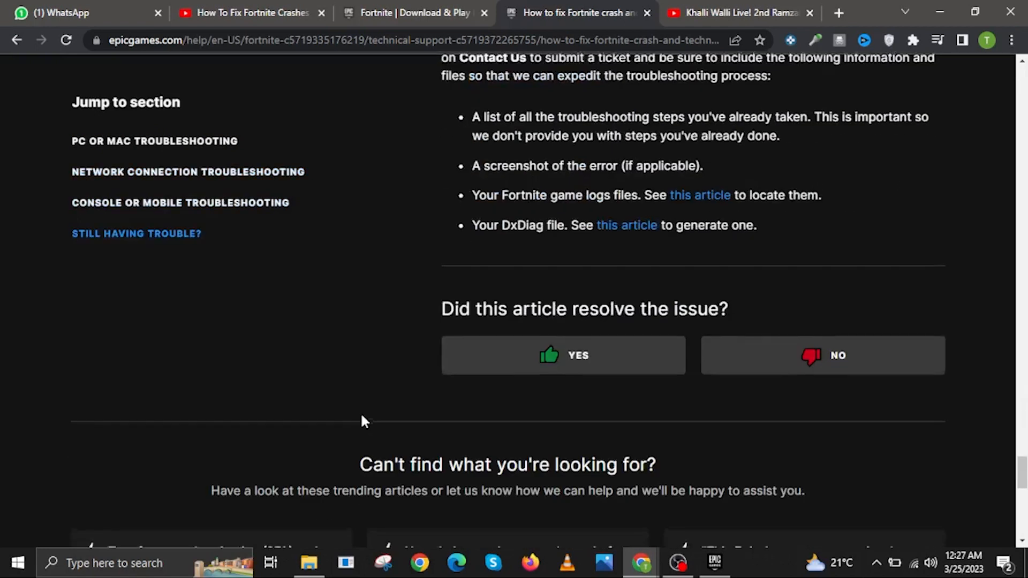
pyautogui.scroll(-3)
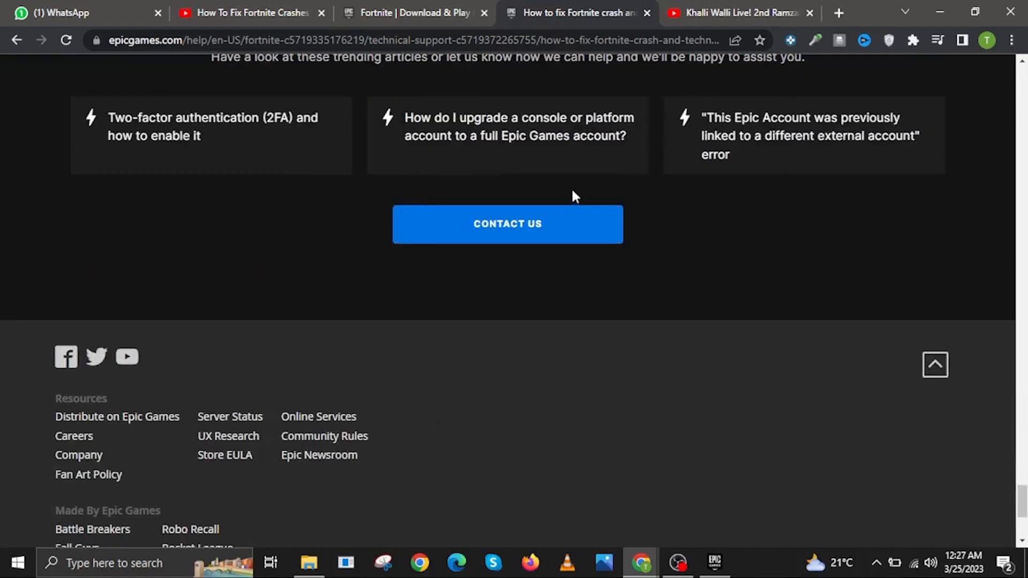
pyautogui.moveTo(448, 235)
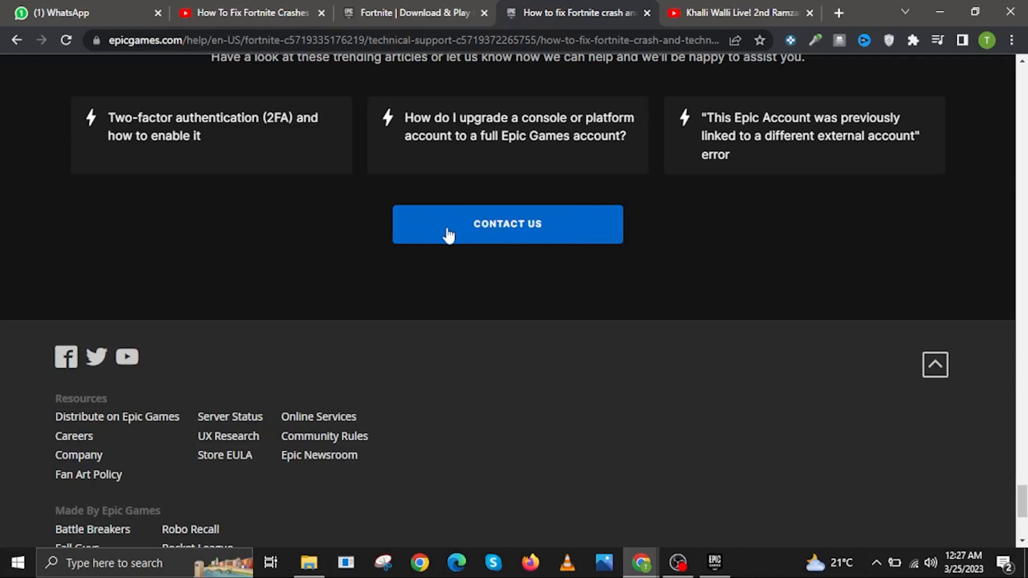
pyautogui.click(507, 224)
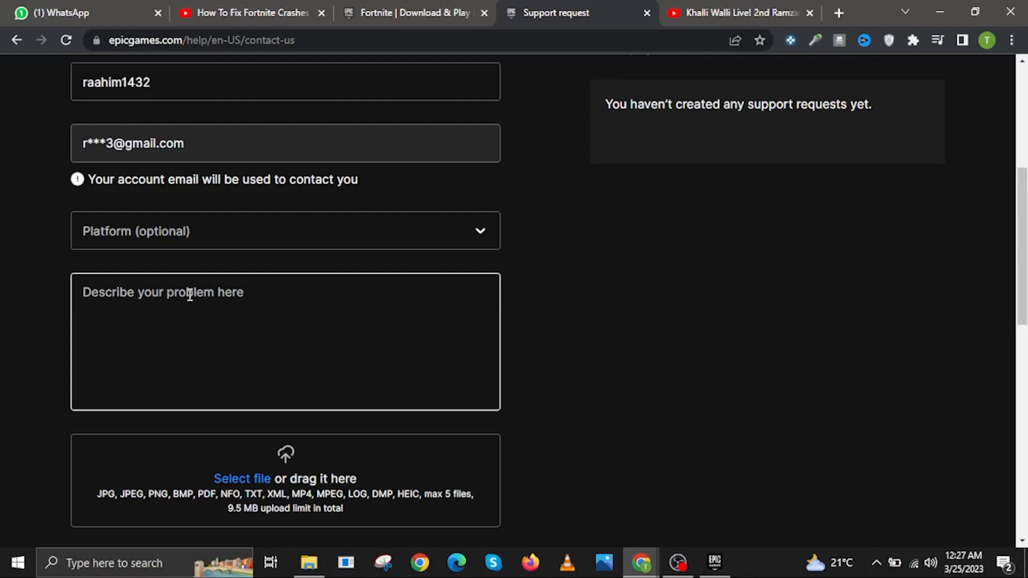
# Enter 'des' in the problem description, then type 'it' in a new Google tab and select all
pyautogui.write('des')
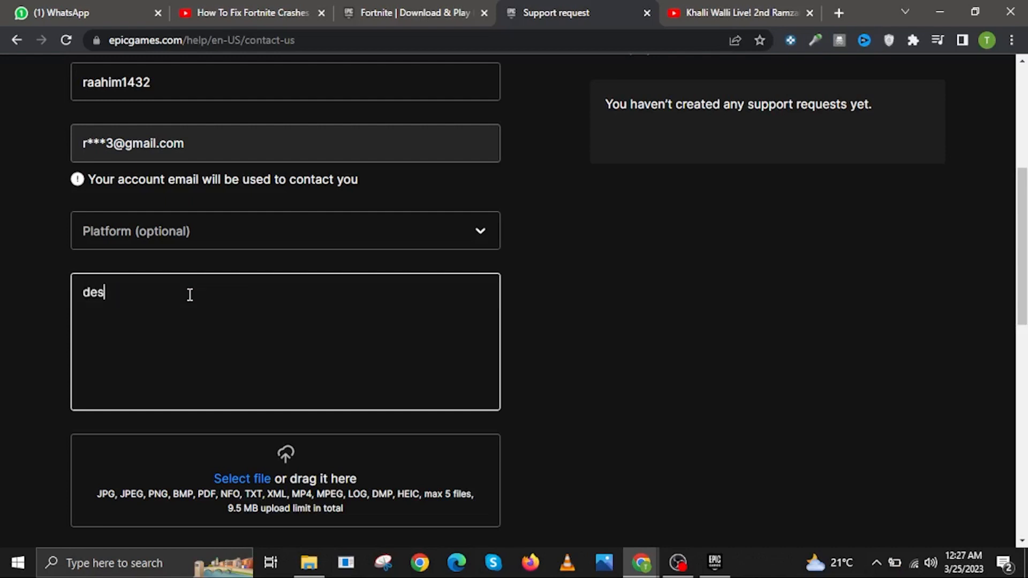
pyautogui.click(838, 12)
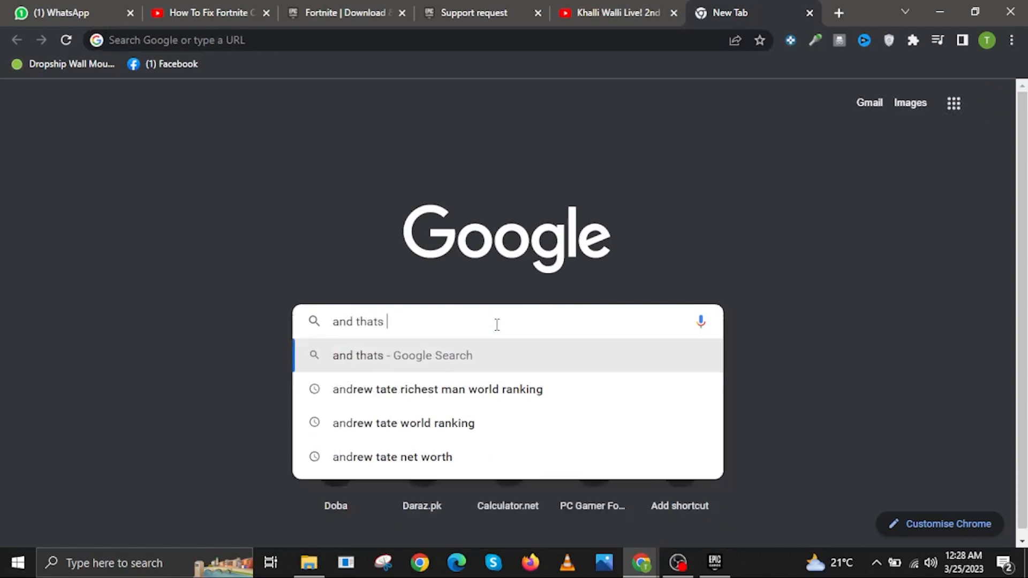
pyautogui.write('it')
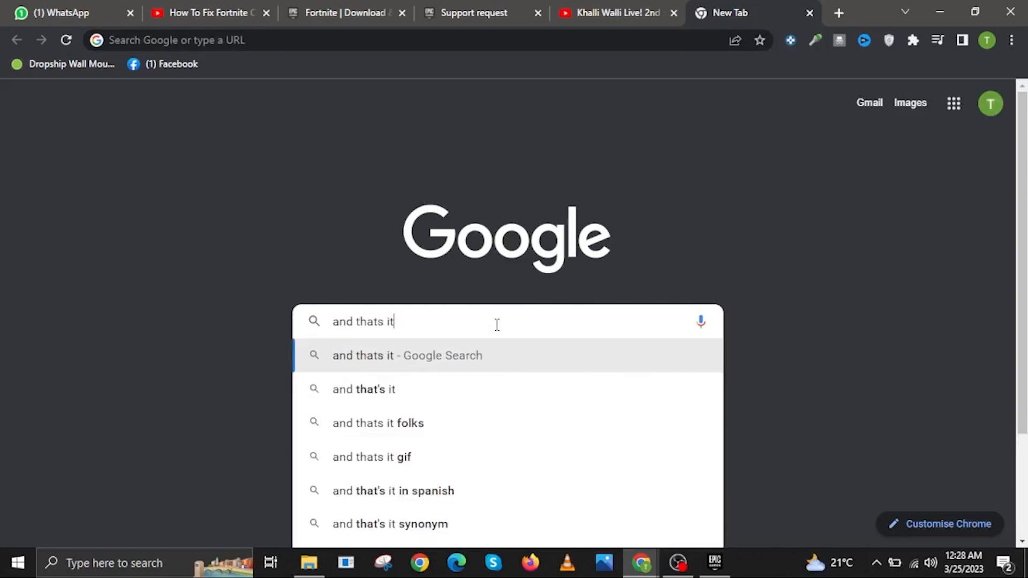
pyautogui.press('ctrl+a')
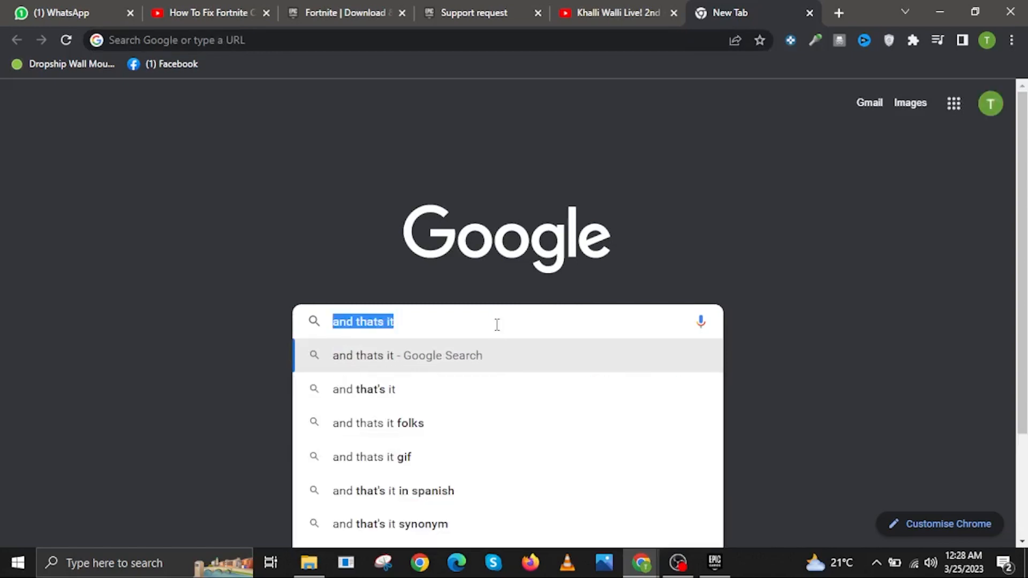